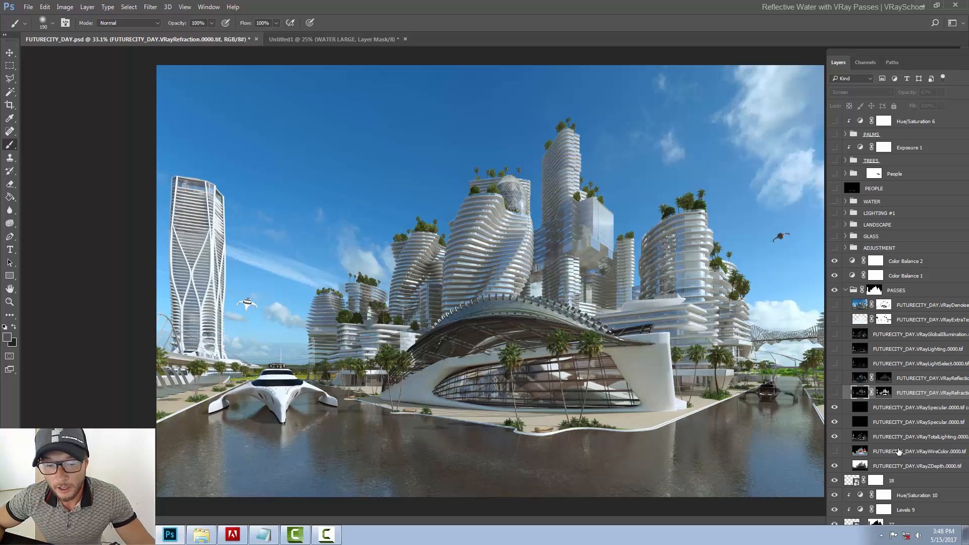
mouse_move(107, 280)
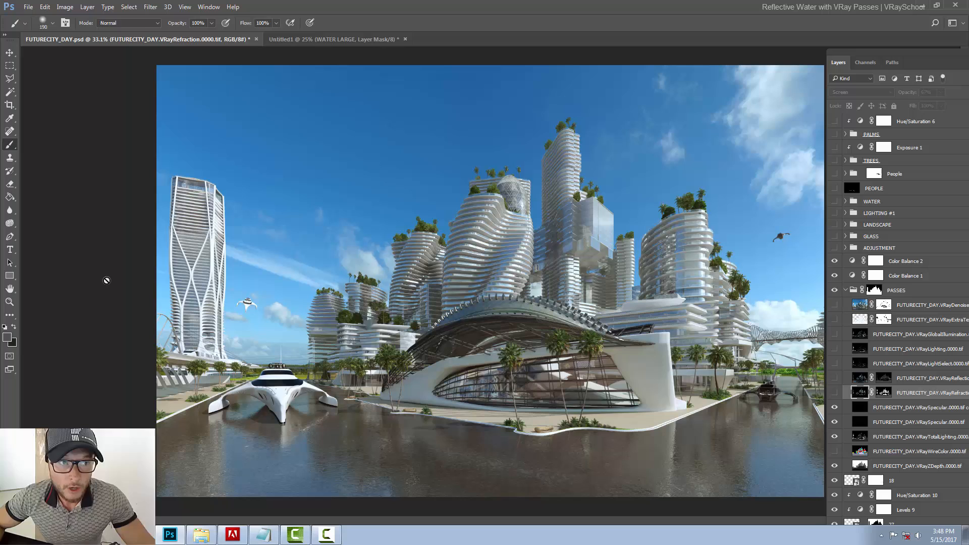
- Switch to the Move tool and scroll the PASSES stack down to the base RGB colour layer
left_click(10, 52)
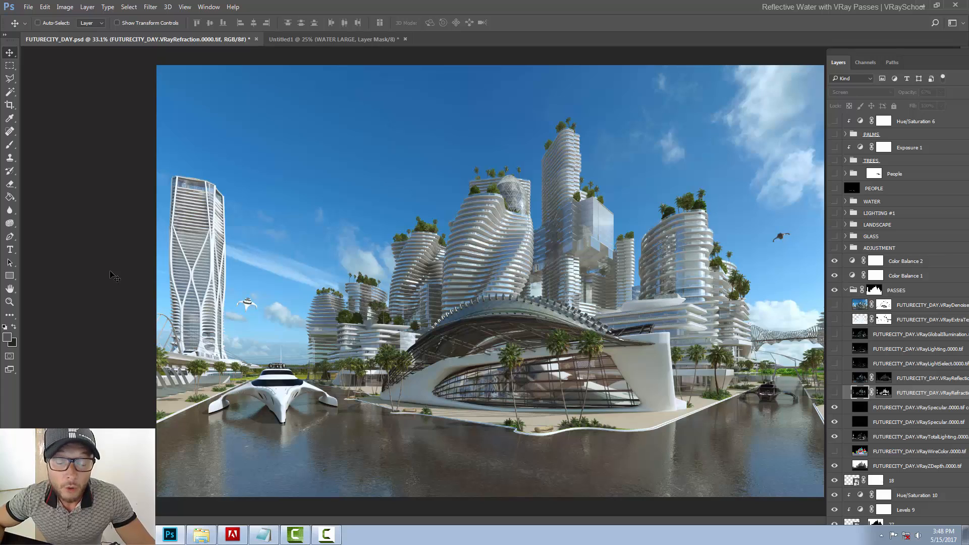
mouse_move(328, 275)
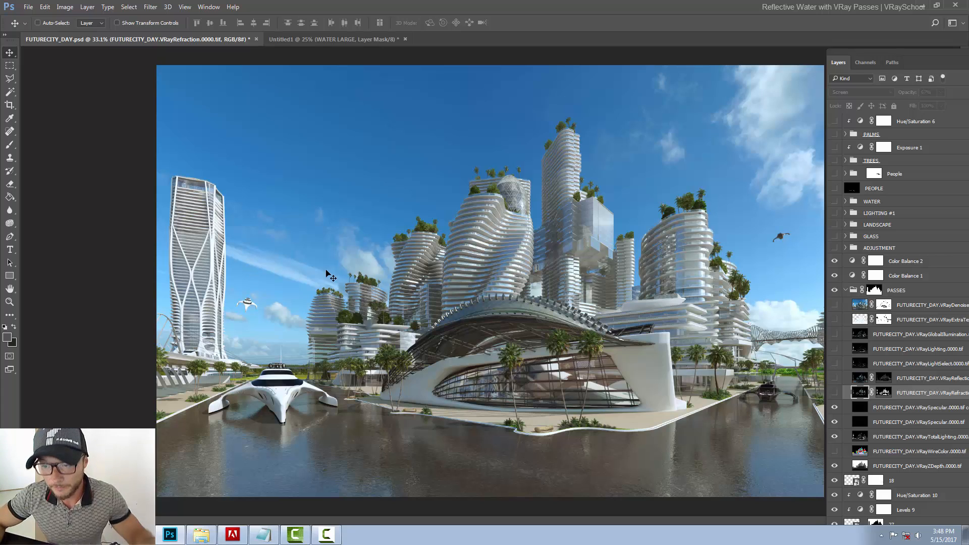
mouse_move(870, 55)
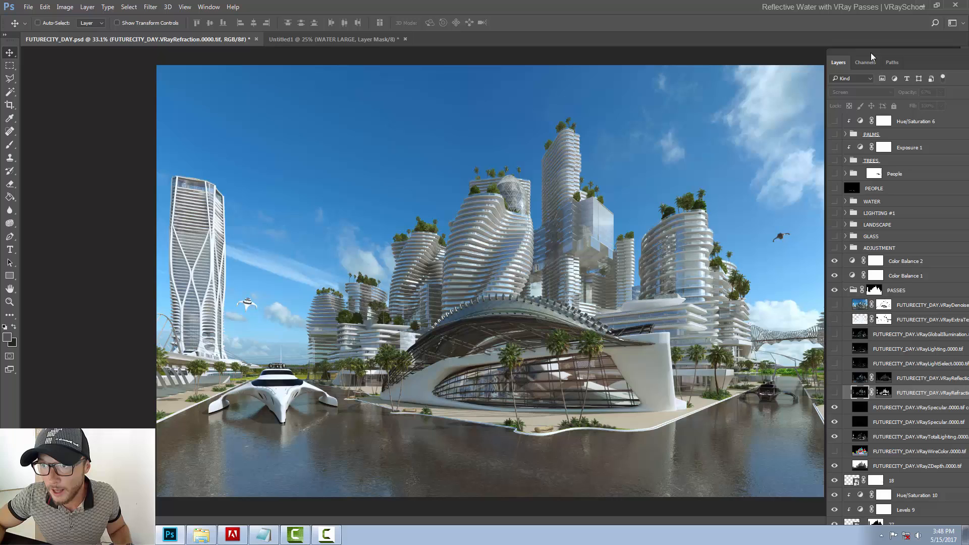
scroll("down", 3)
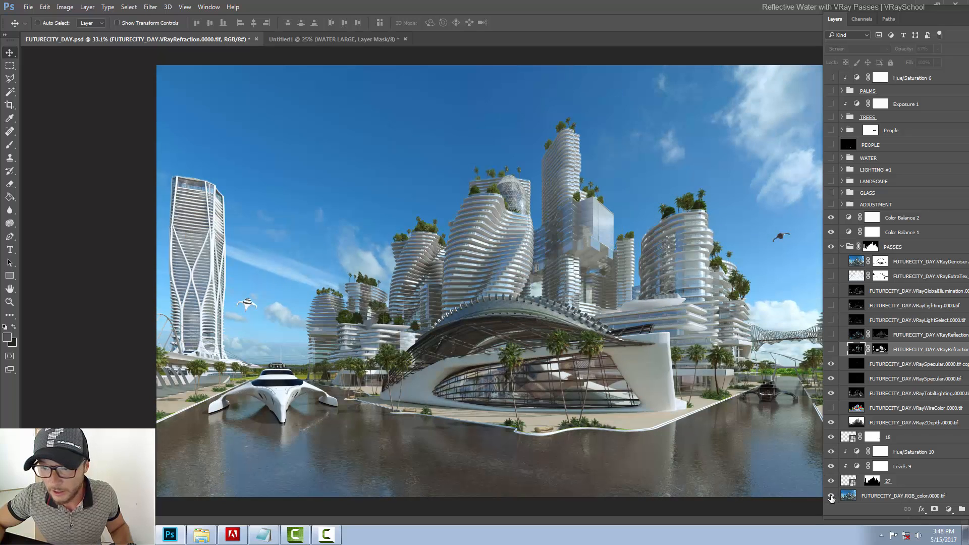
- Toggle the RGB_color base layer and make the VRayReflection pass visible over the render
left_click(831, 498)
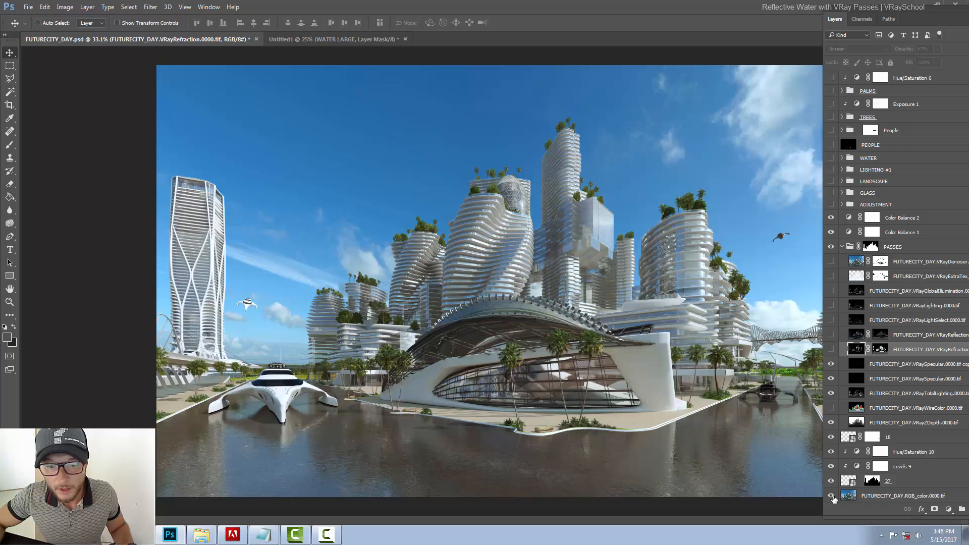
mouse_move(831, 495)
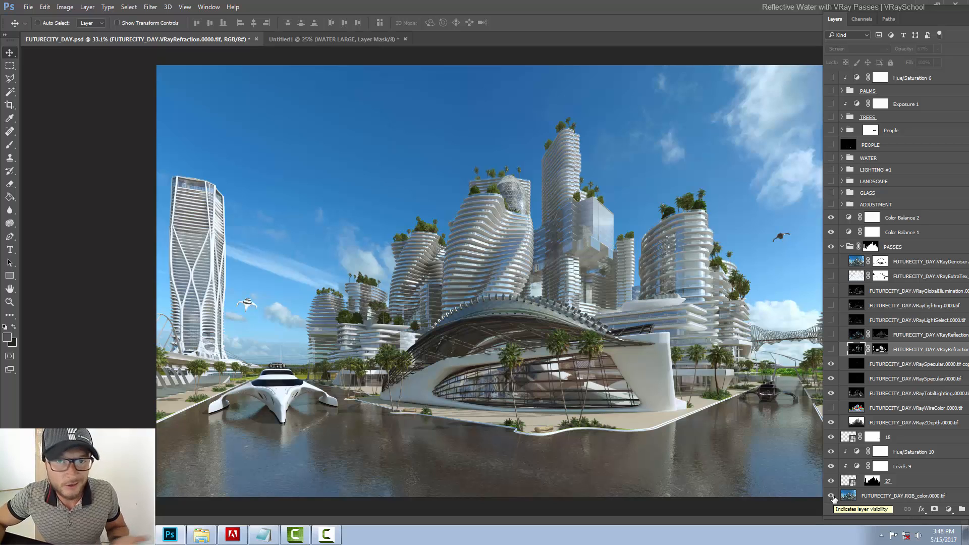
mouse_move(803, 472)
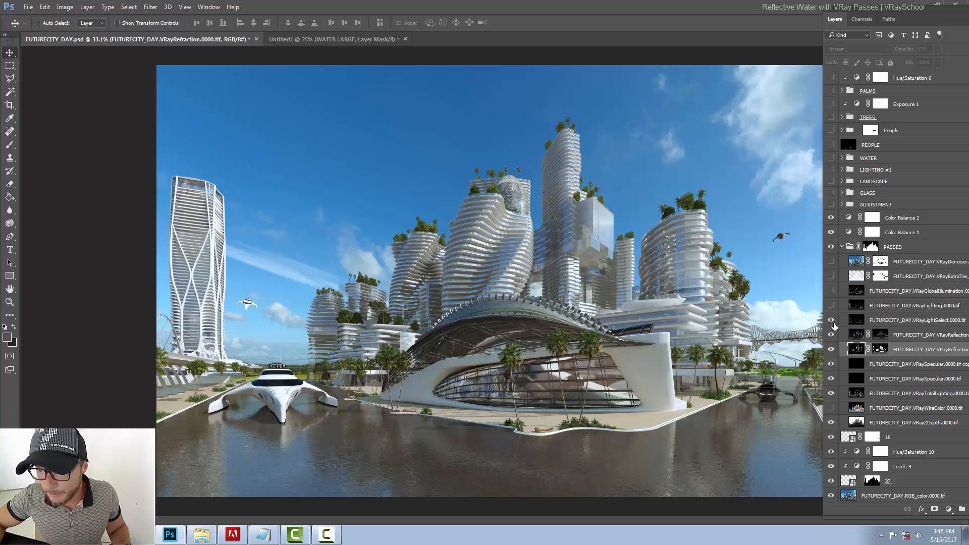
left_click(832, 320)
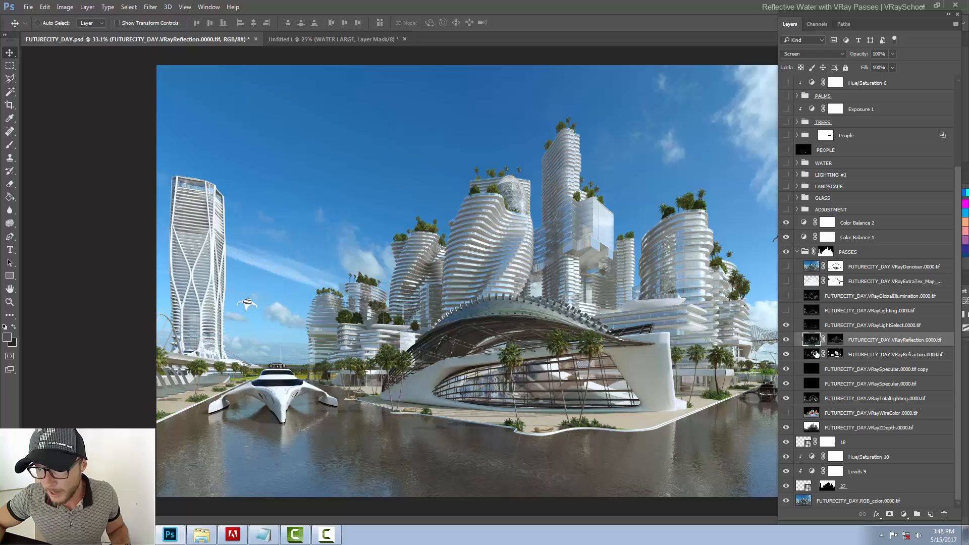
mouse_move(865, 354)
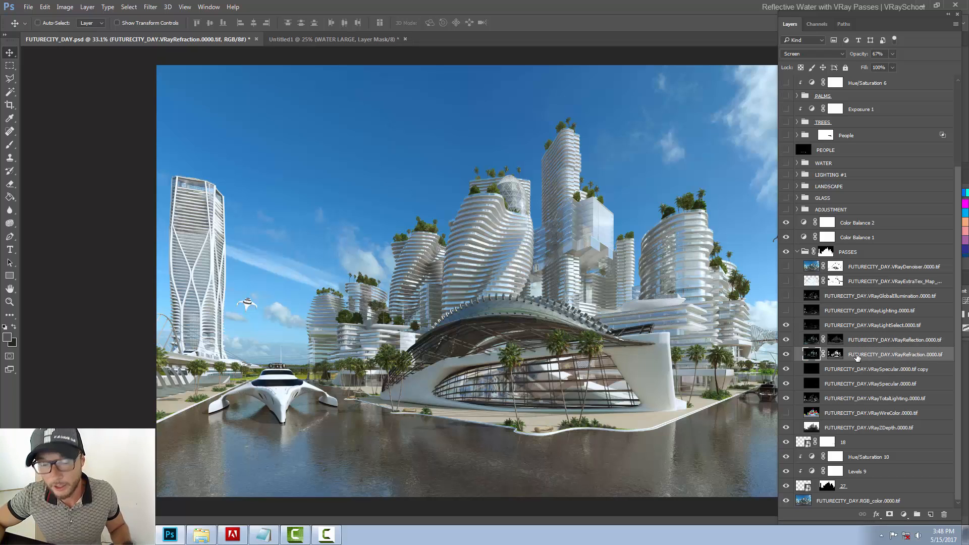
mouse_move(867, 362)
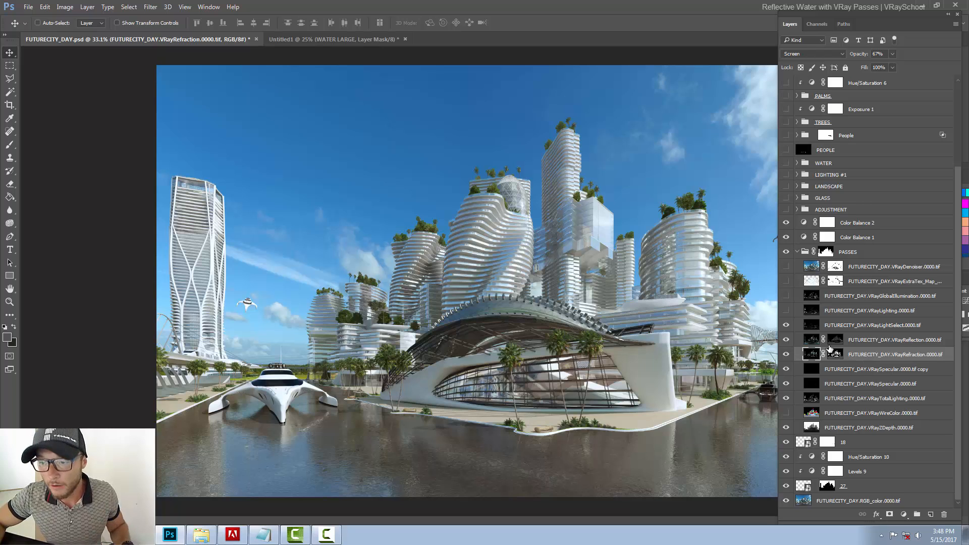
- Duplicate VRayReflection, delete the copy's mask and remask it to the loaded water selection
left_click(892, 339)
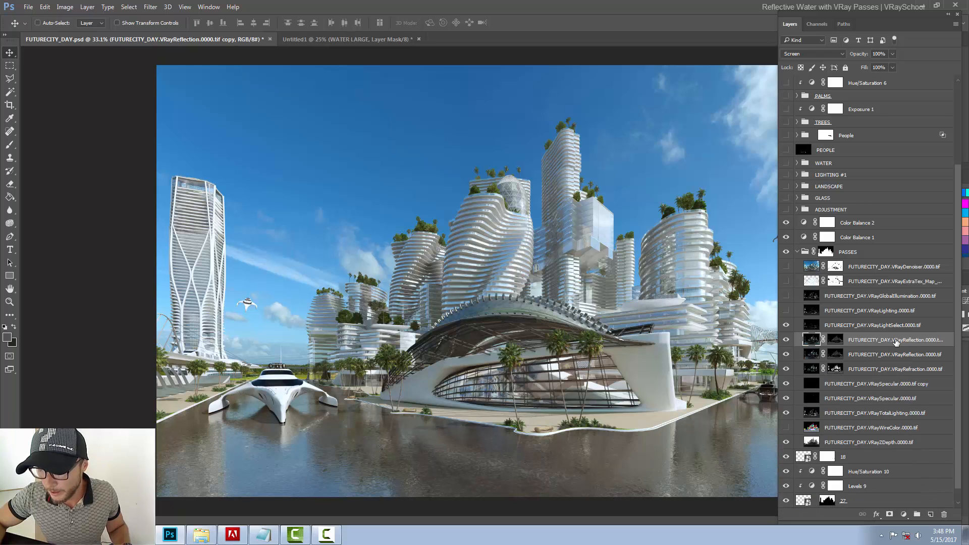
right_click(835, 339)
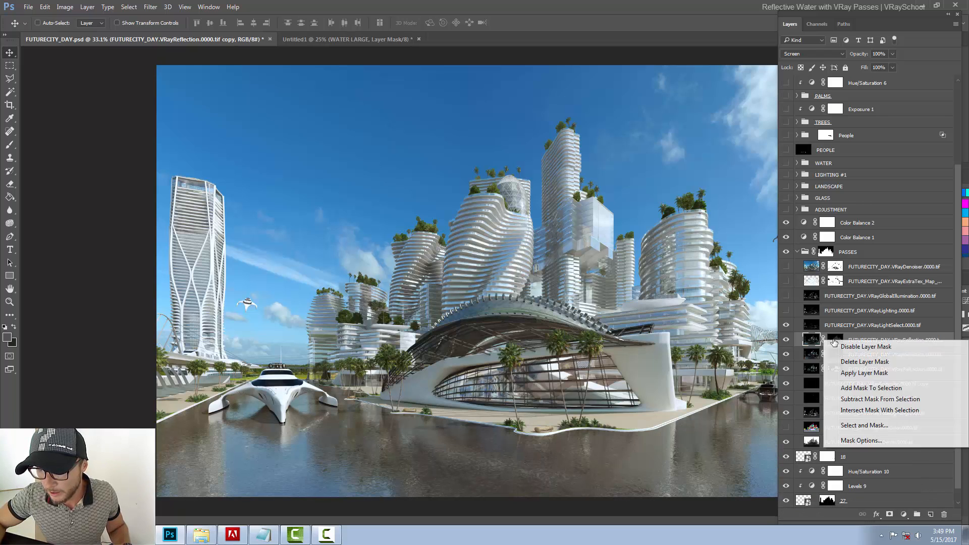
left_click(867, 347)
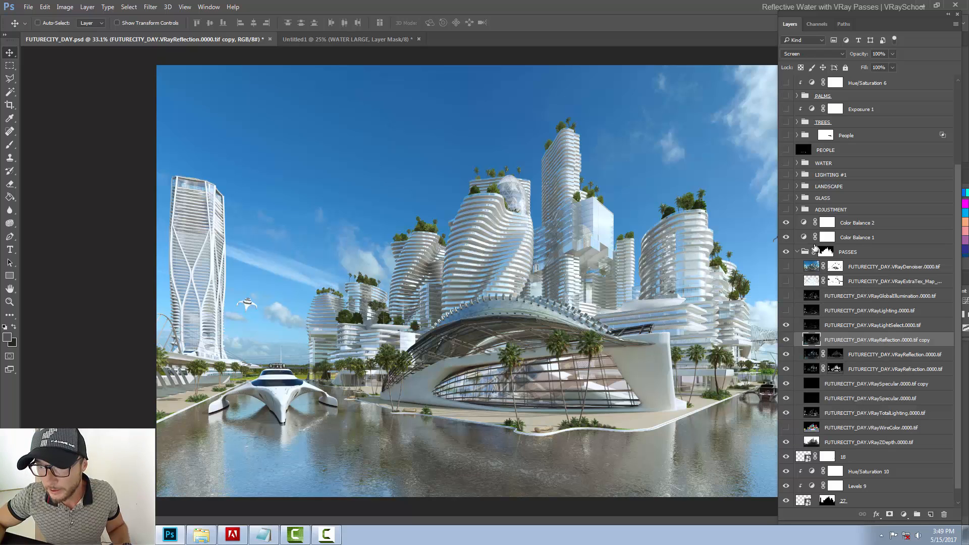
left_click(797, 209)
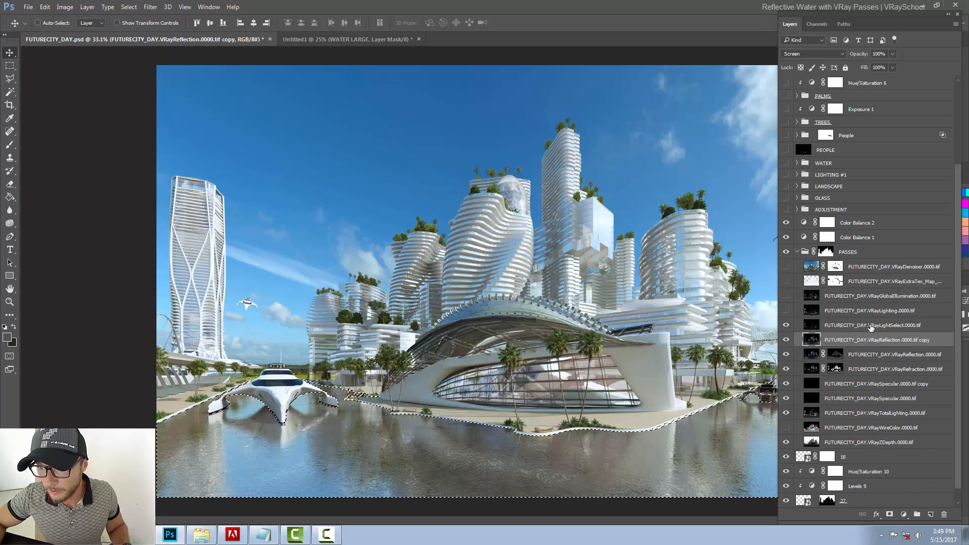
left_click(876, 339)
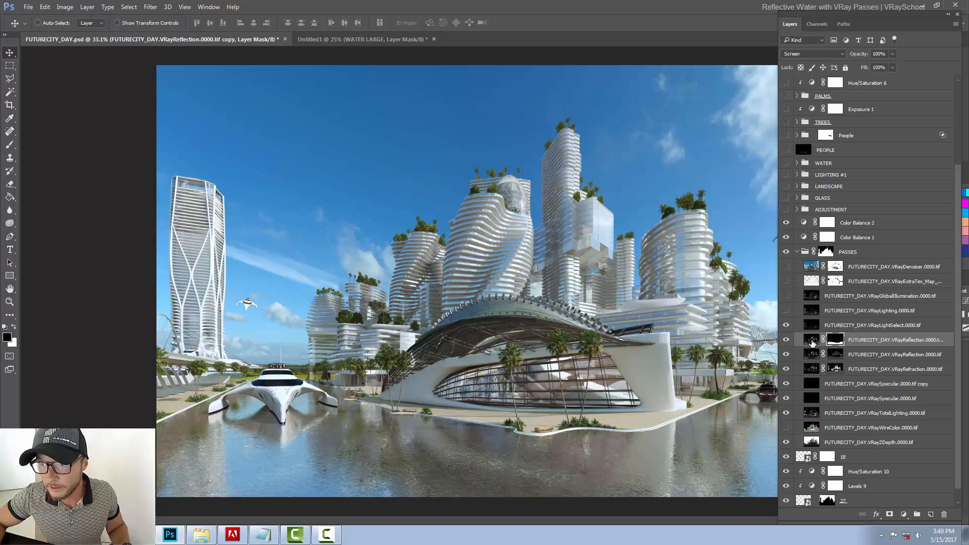
mouse_move(881, 338)
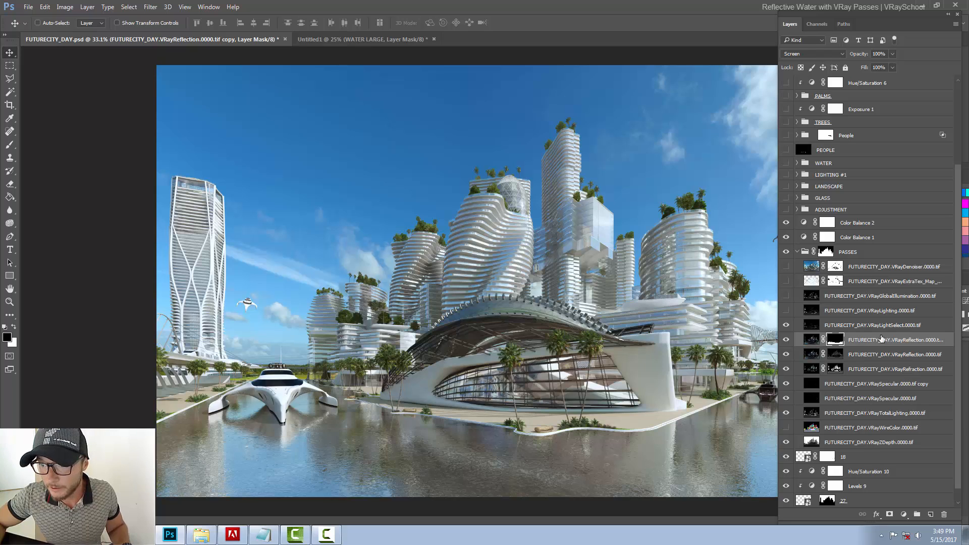
- Duplicate the masked reflection copy, change its blend mode at 82% opacity, then select the original pass
left_click(785, 339)
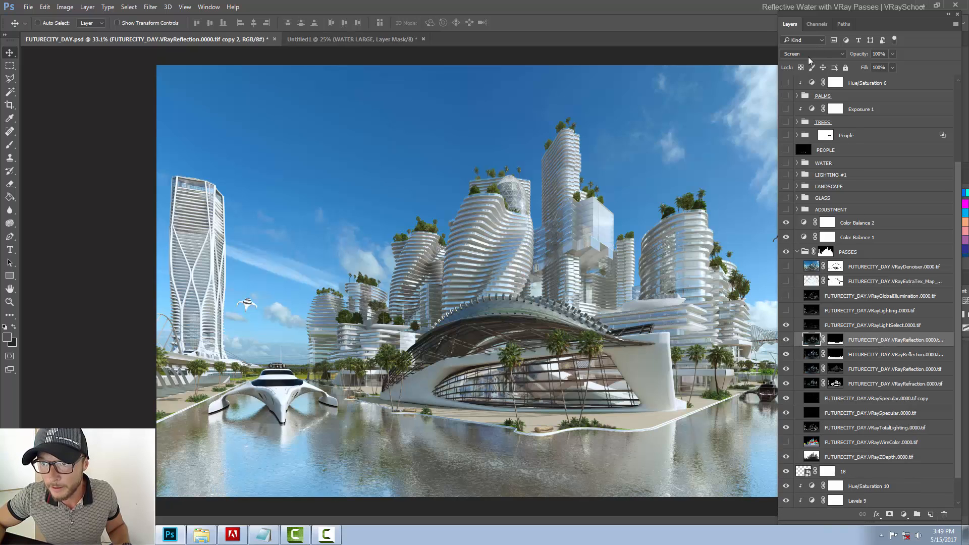
left_click(809, 54)
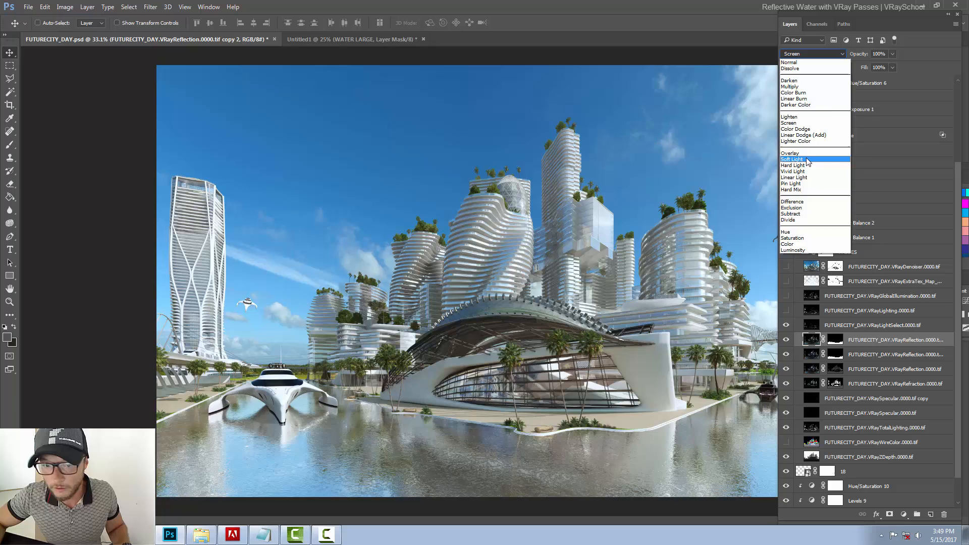
left_click(793, 159)
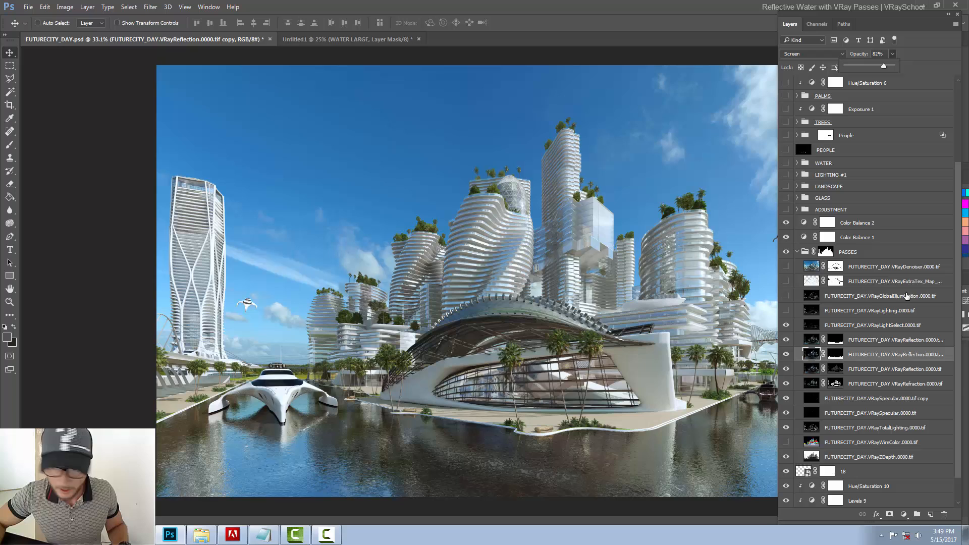
left_click(892, 369)
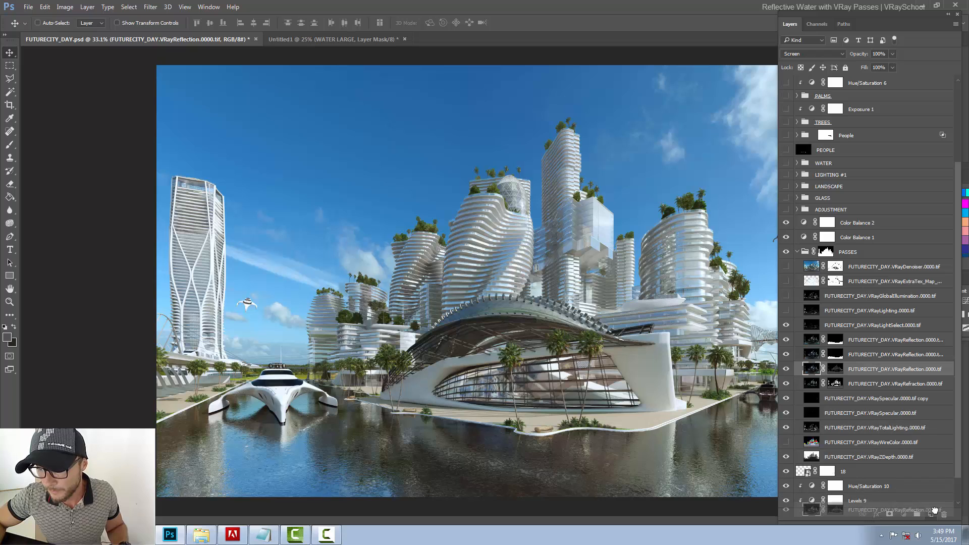
- Delete the mask from the third reflection copy and toggle a copy on/off to compare
right_click(834, 369)
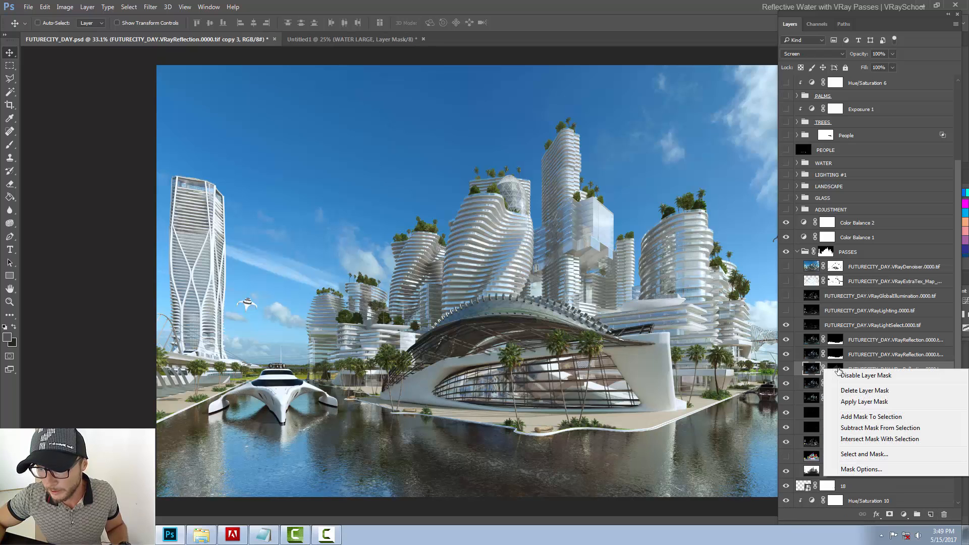
mouse_move(865, 390)
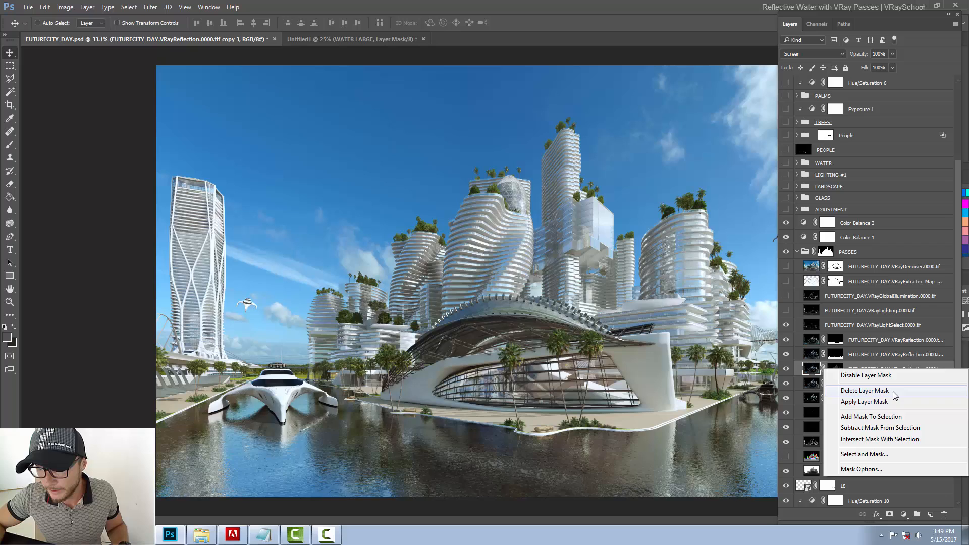
left_click(864, 401)
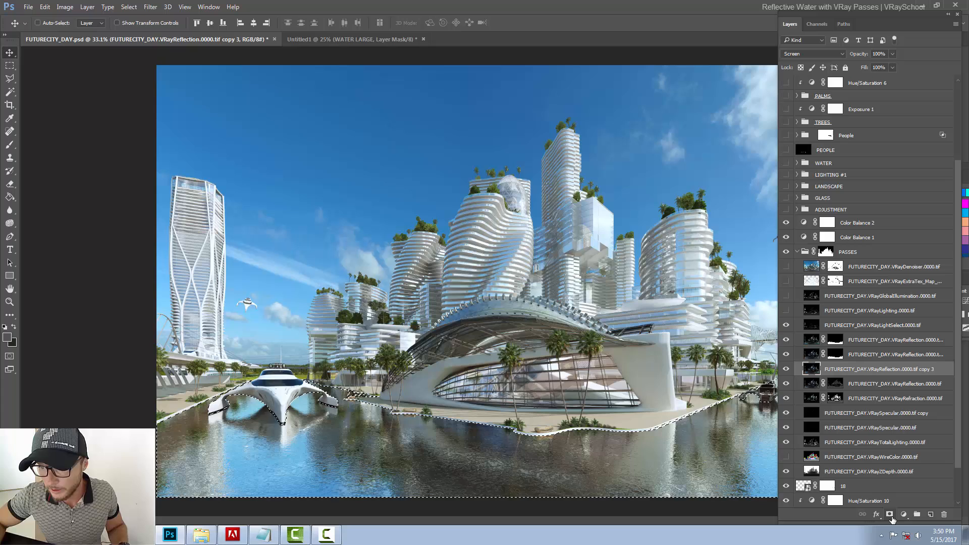
left_click(786, 369)
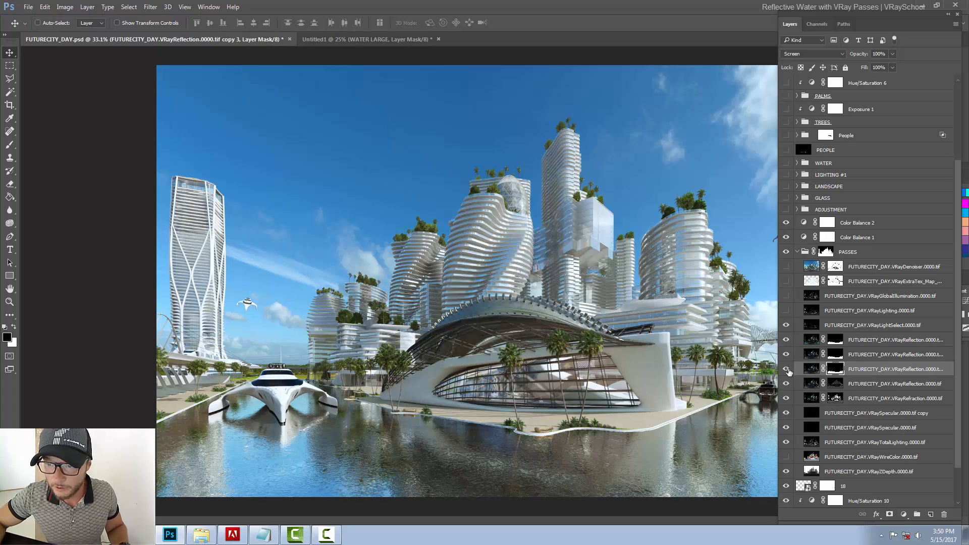
left_click(786, 369)
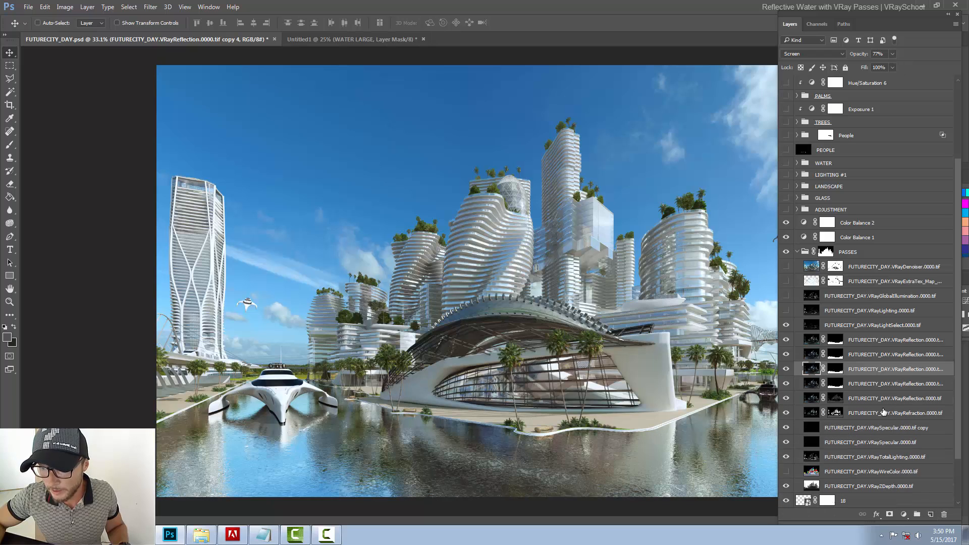
- Blend the new reflection copy as Soft Light at 32% opacity
left_click(812, 54)
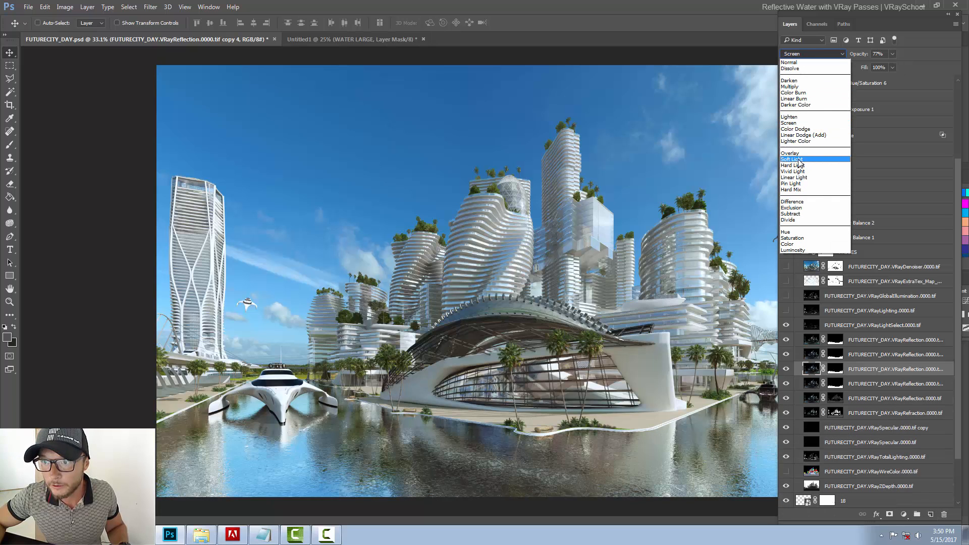
left_click(793, 160)
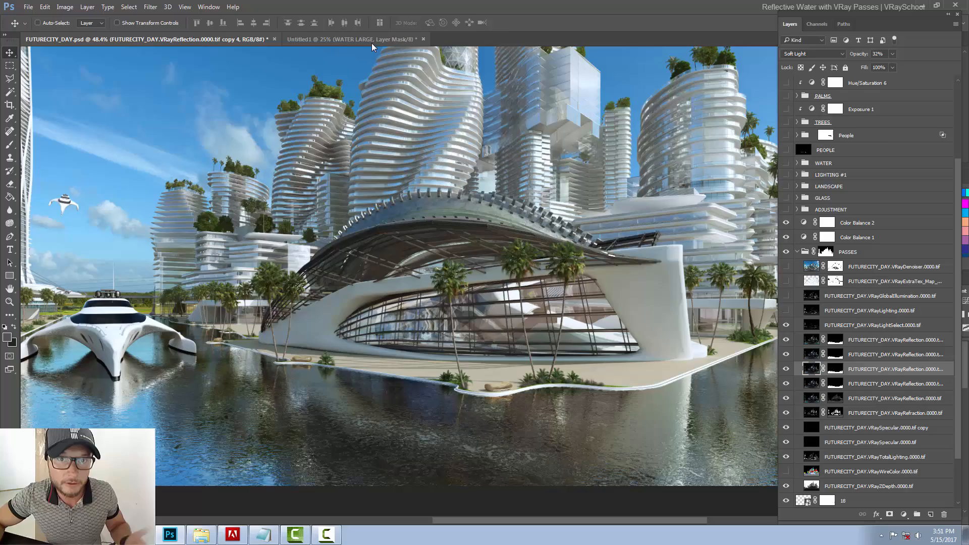
- In Untitled1 collapse the WATER LARGE group, check its contents, and carry it to FUTURECITY_DAY above PASSES
left_click(355, 39)
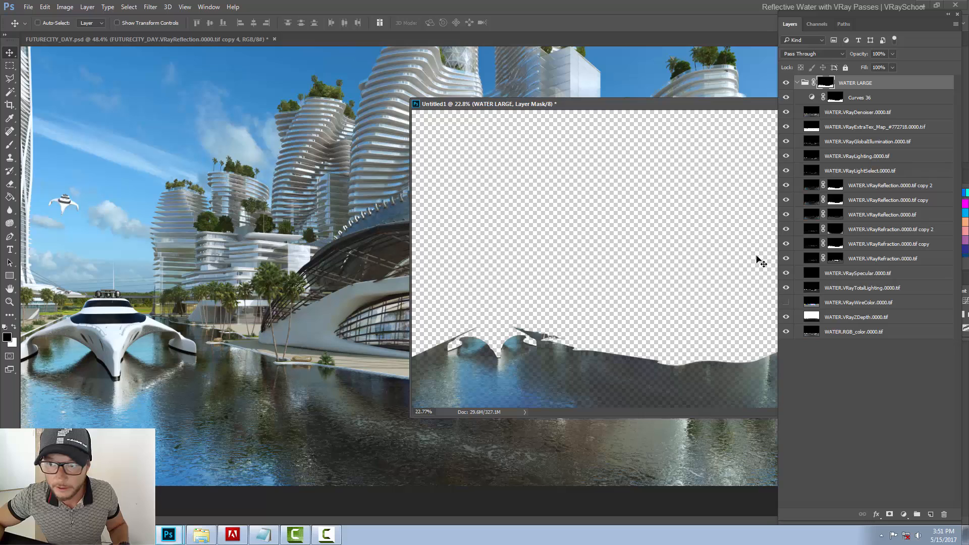
left_click(797, 82)
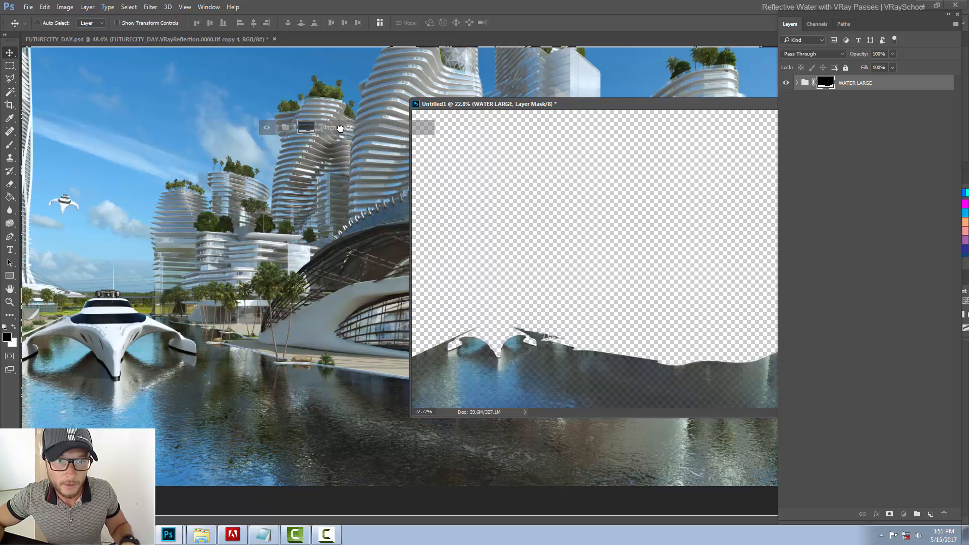
left_click(825, 83)
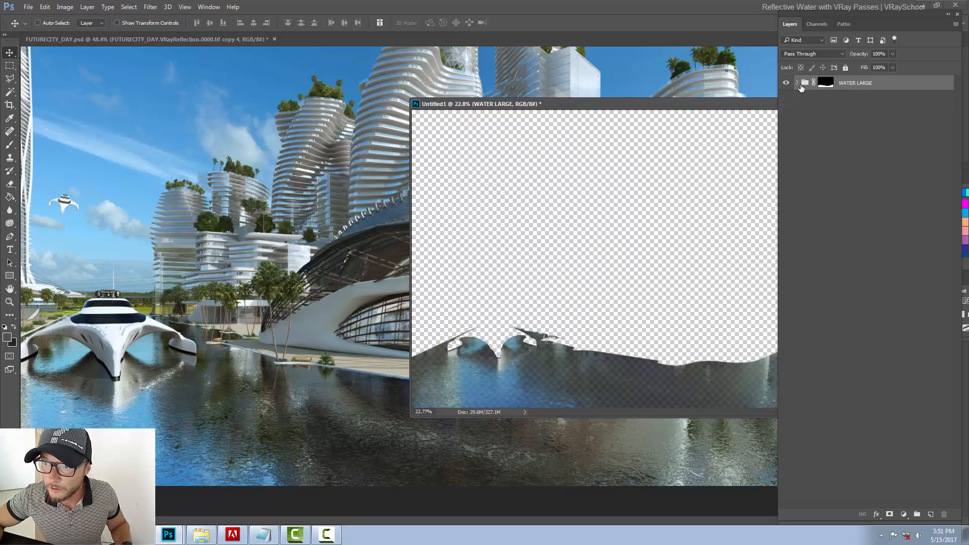
left_click(798, 82)
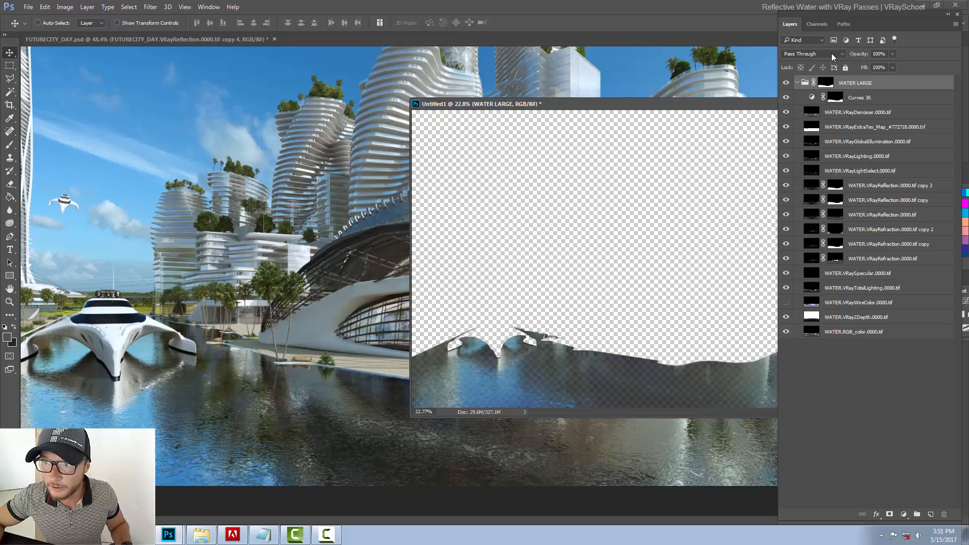
left_click(802, 83)
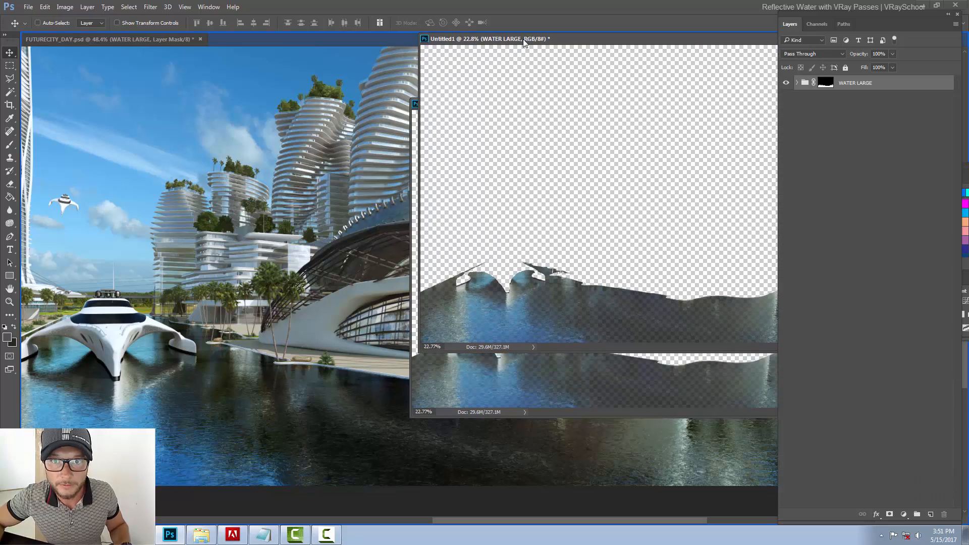
left_click(105, 39)
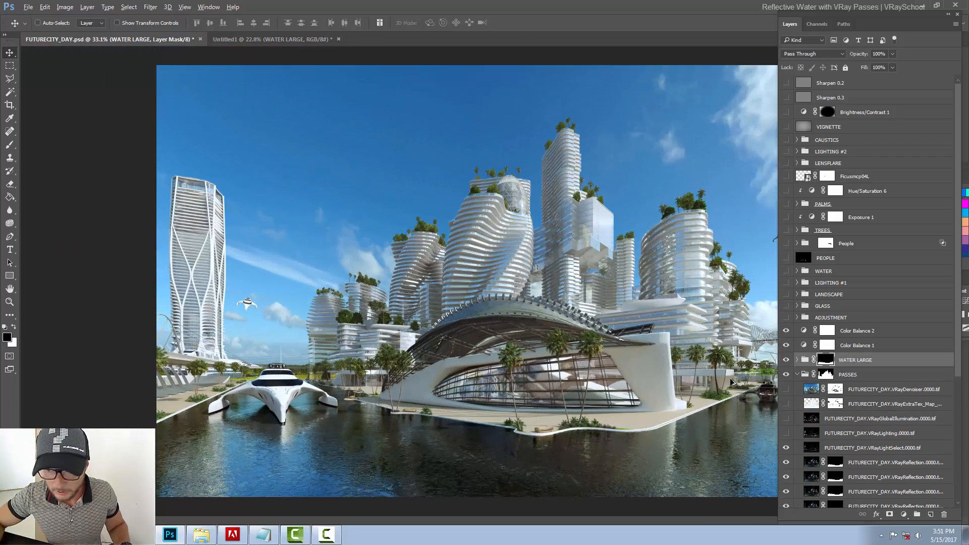
- Add a white layer mask to the WATER LARGE group and pick the Brush to paint black over the water
left_click(786, 360)
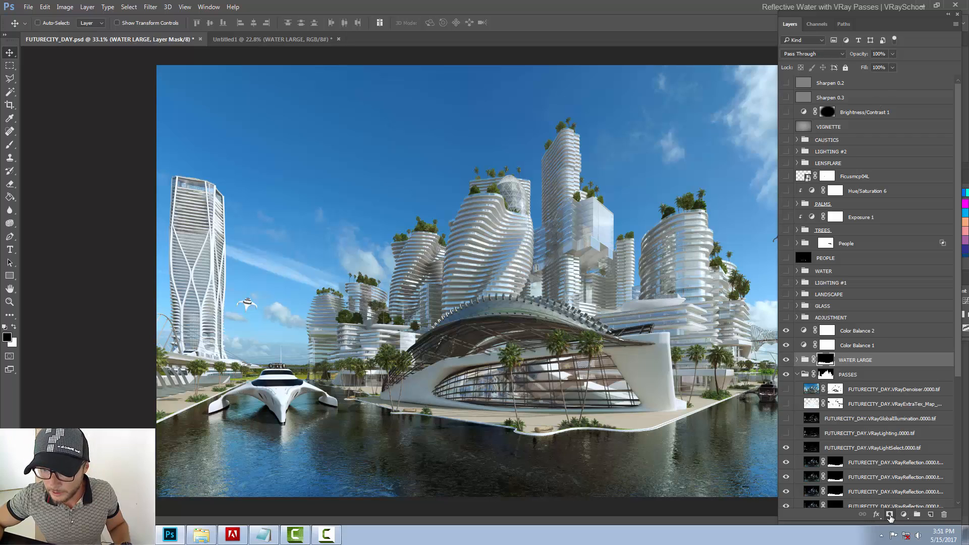
left_click(849, 360)
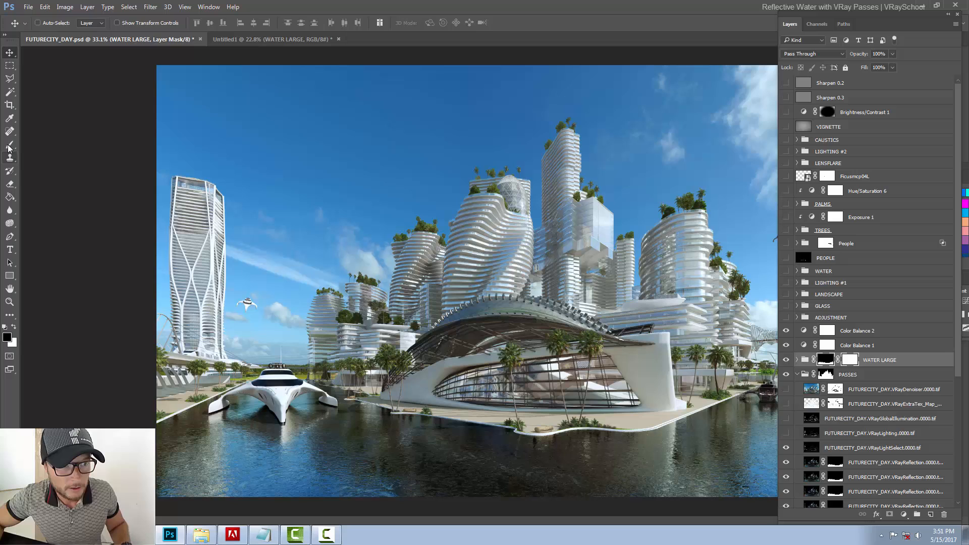
left_click(10, 145)
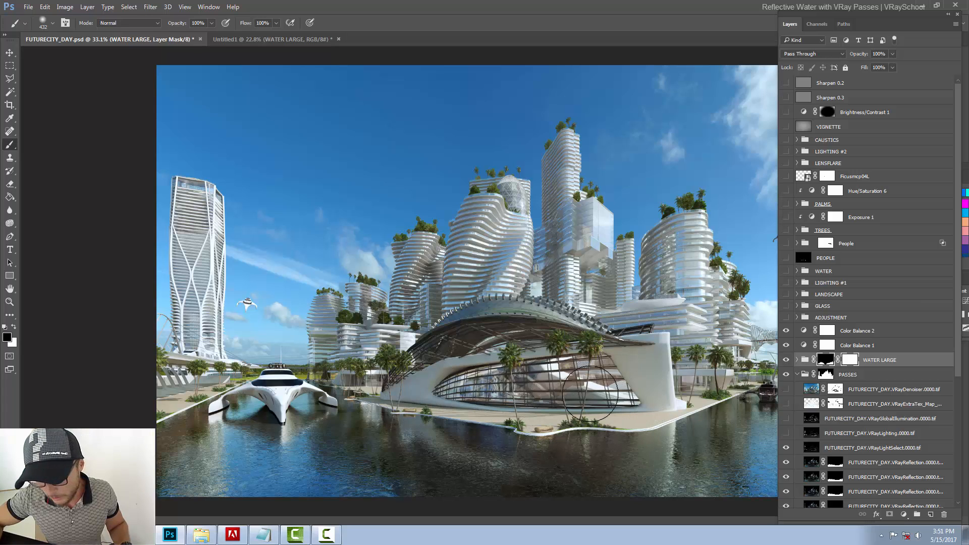
mouse_move(751, 377)
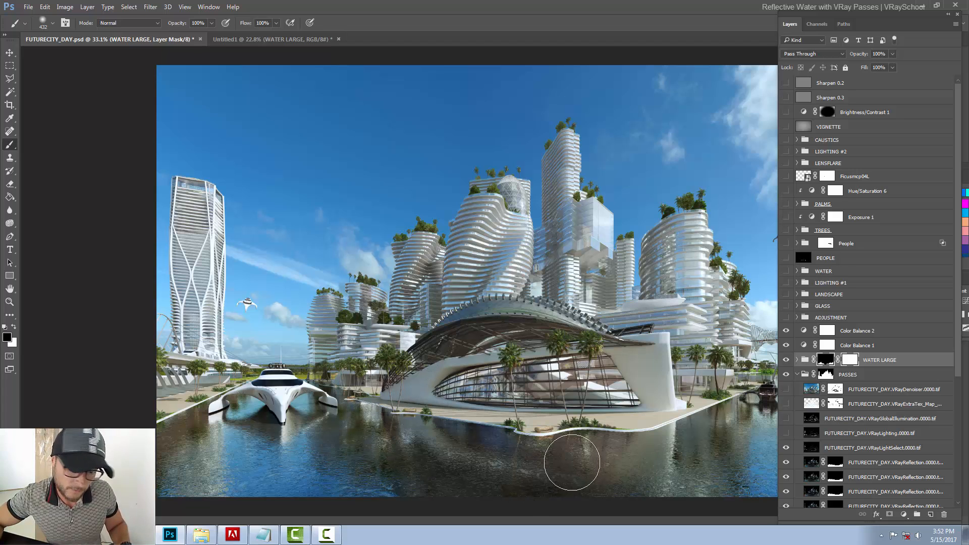
mouse_move(426, 446)
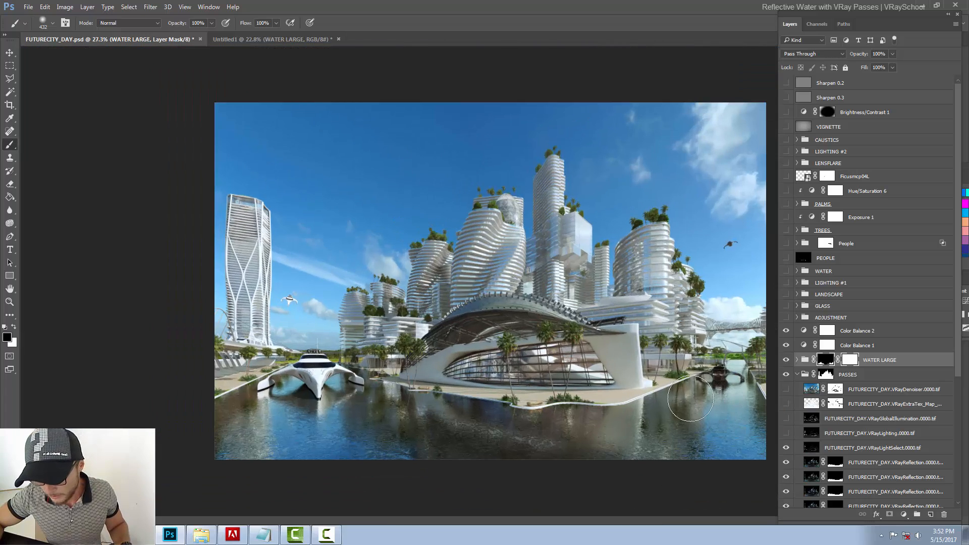
- Make the sharpen, vignette, caustics, lighting and lens-flare layers visible for the full composite
left_click(787, 360)
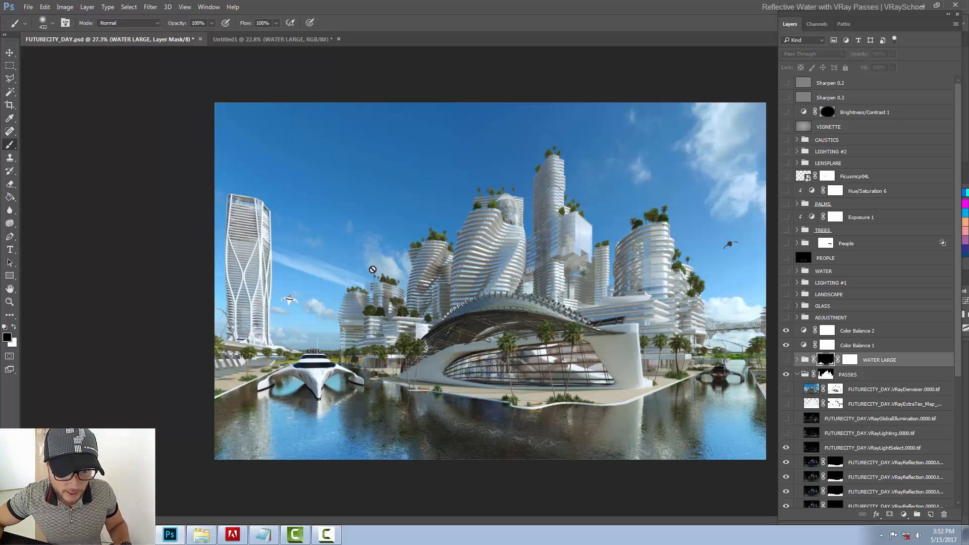
left_click(787, 359)
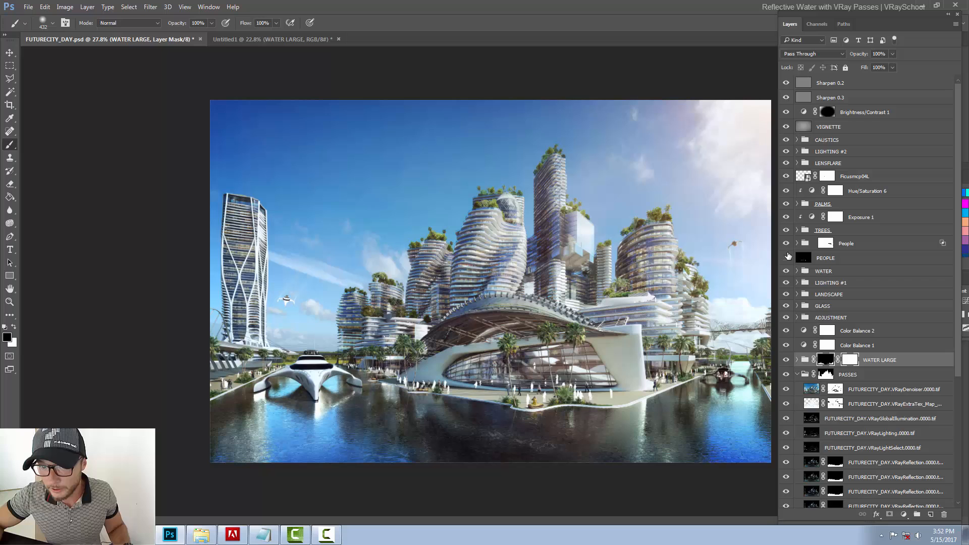
- Hide the solid black PEOPLE layer so the full city composite shows
left_click(787, 258)
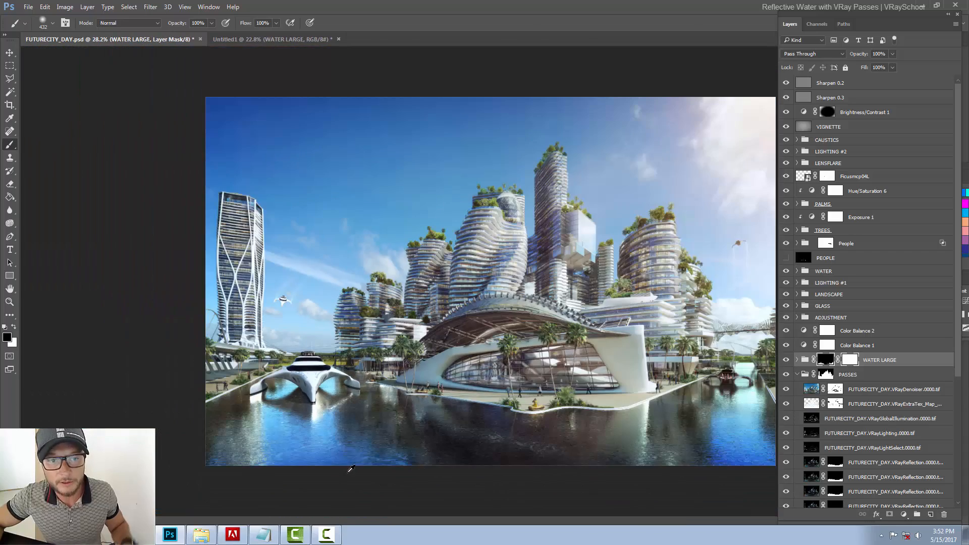
mouse_move(436, 415)
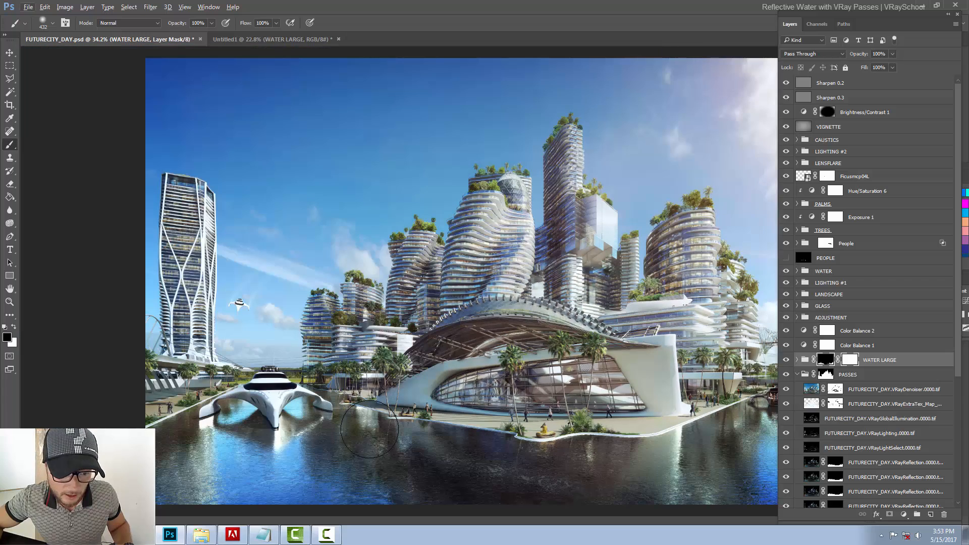
mouse_move(312, 448)
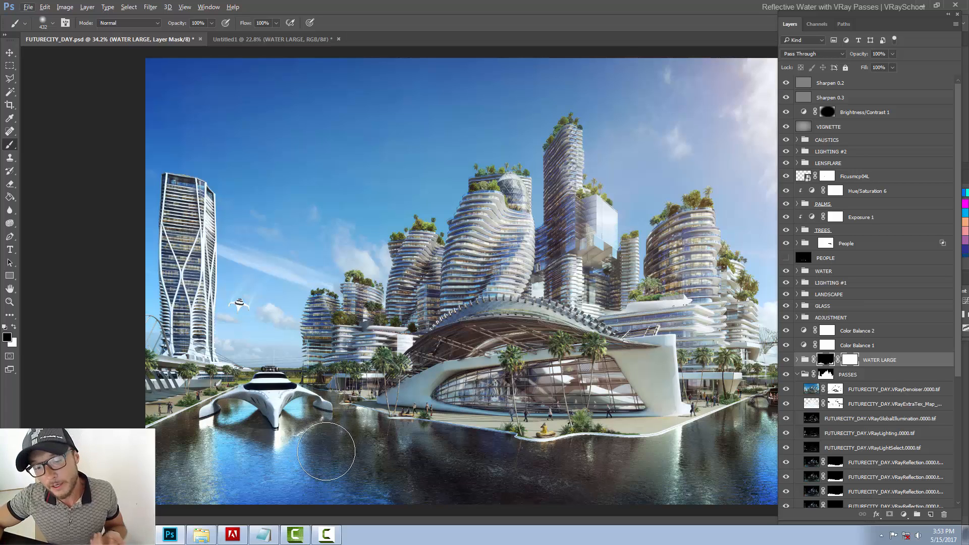
mouse_move(336, 449)
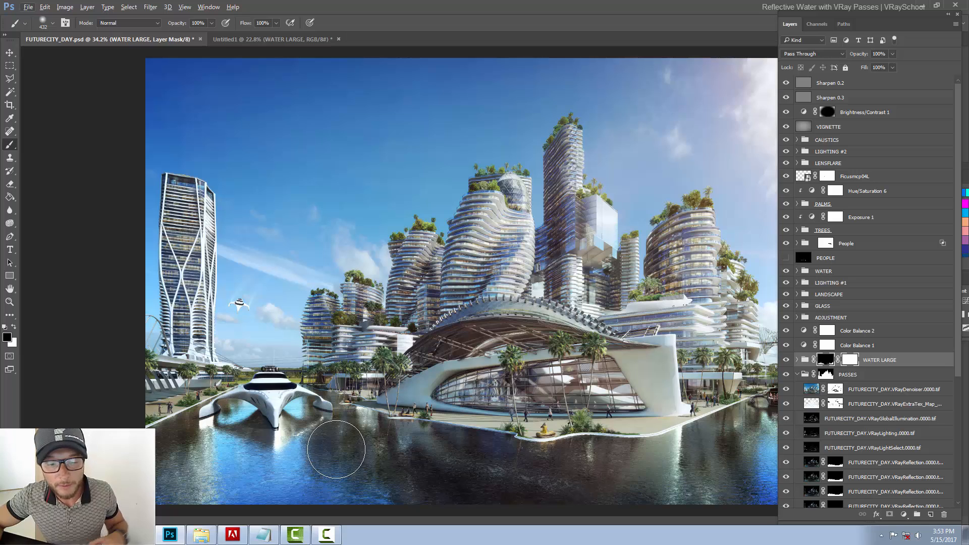
mouse_move(334, 451)
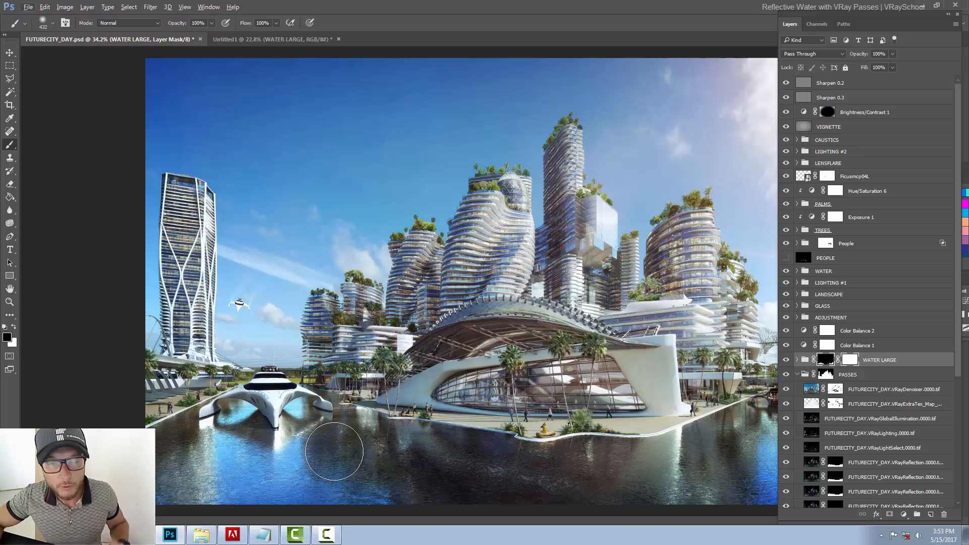
mouse_move(336, 448)
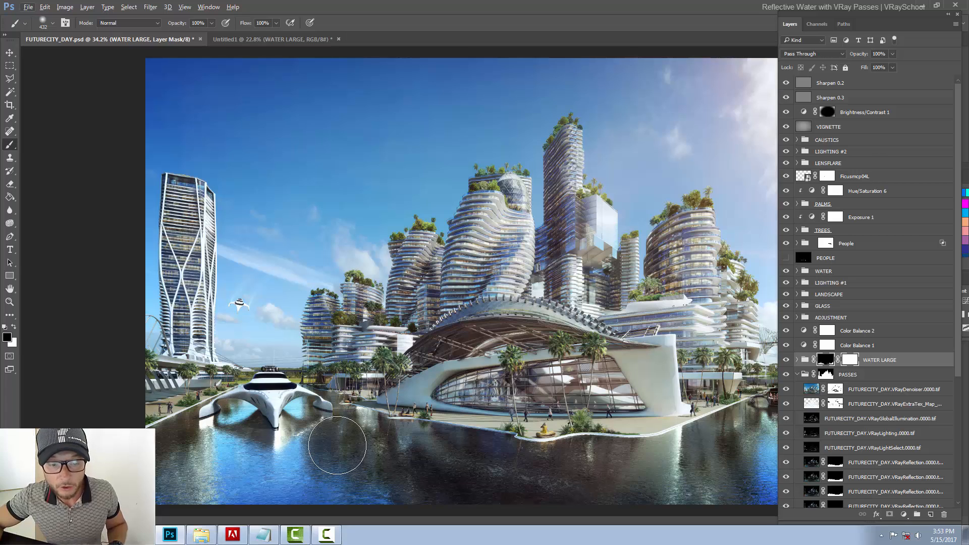
mouse_move(343, 433)
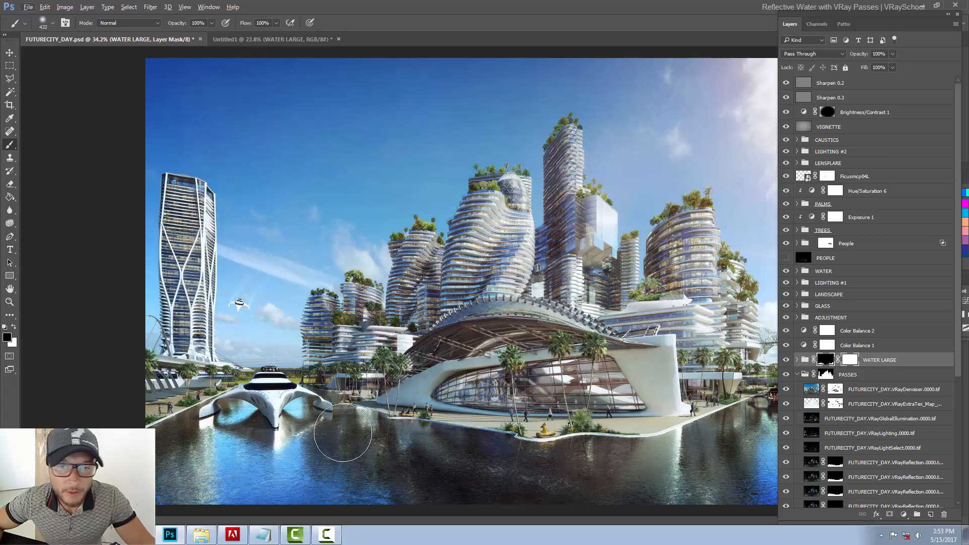